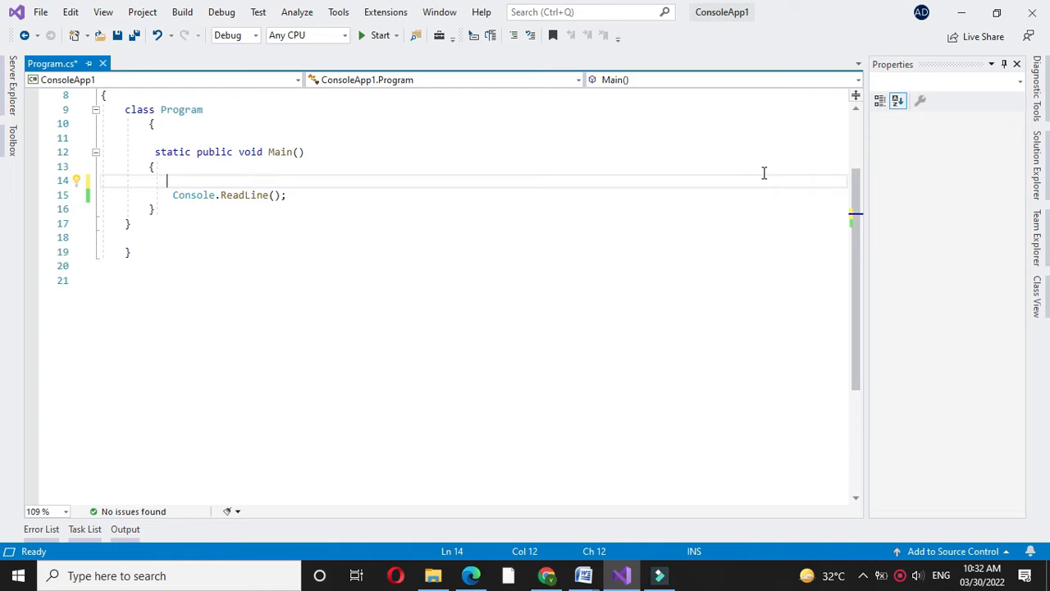
# Add the comment '// program to read array and print in reverse order' above Main.
pyautogui.write('// program to read array and print in rev')
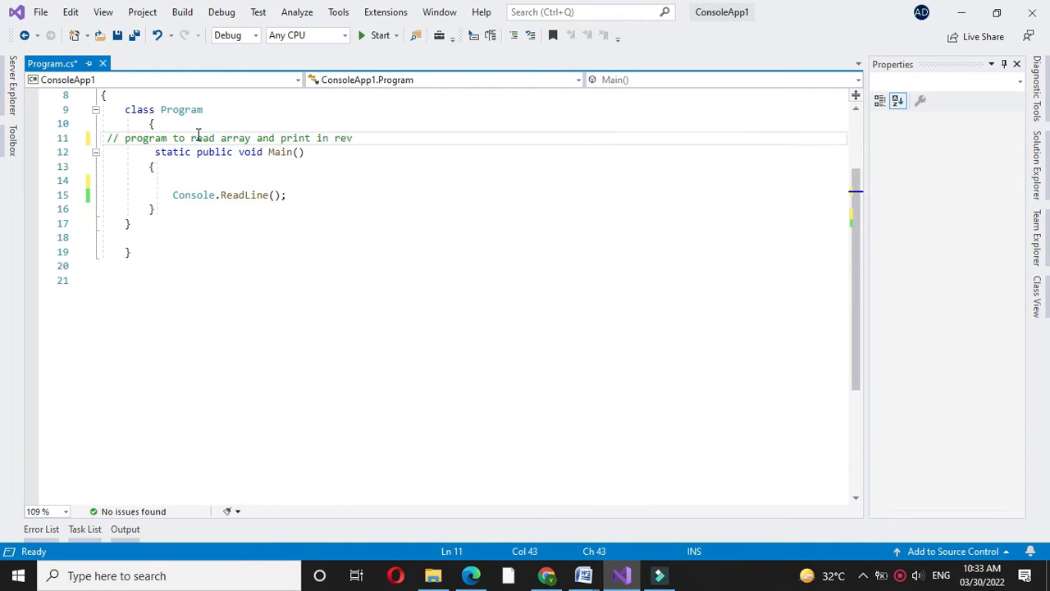
pyautogui.write('erse order')
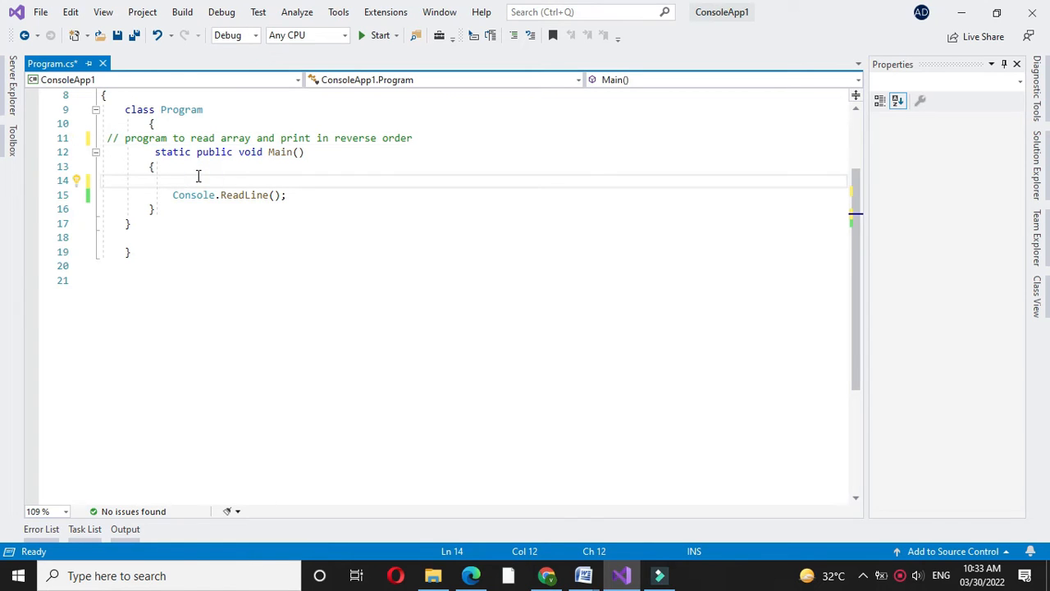
# Declare 'int[] num = new int[5];' inside Main.
pyautogui.write('int')
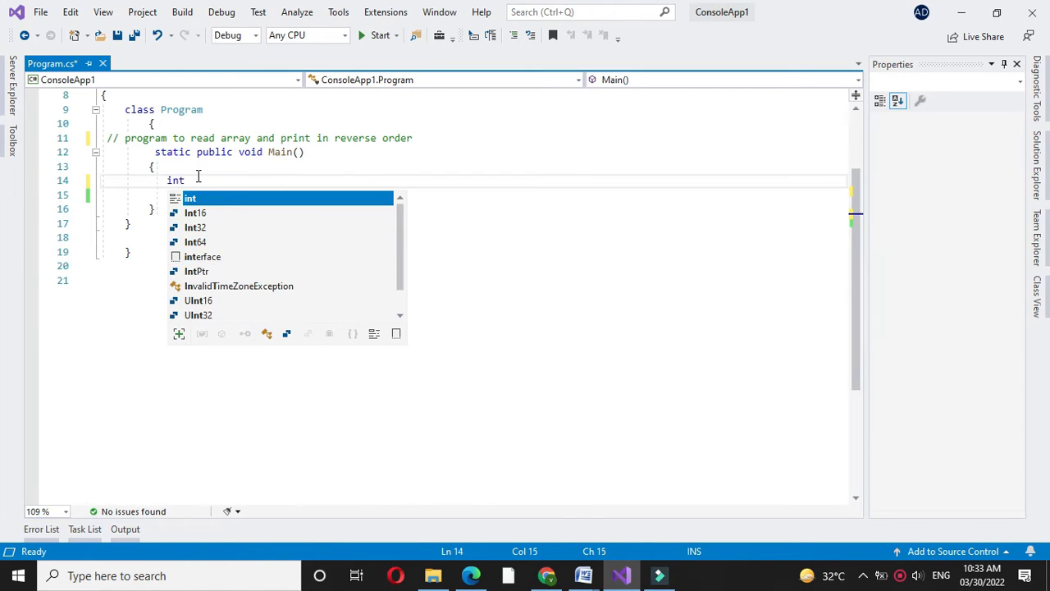
pyautogui.write('[]')
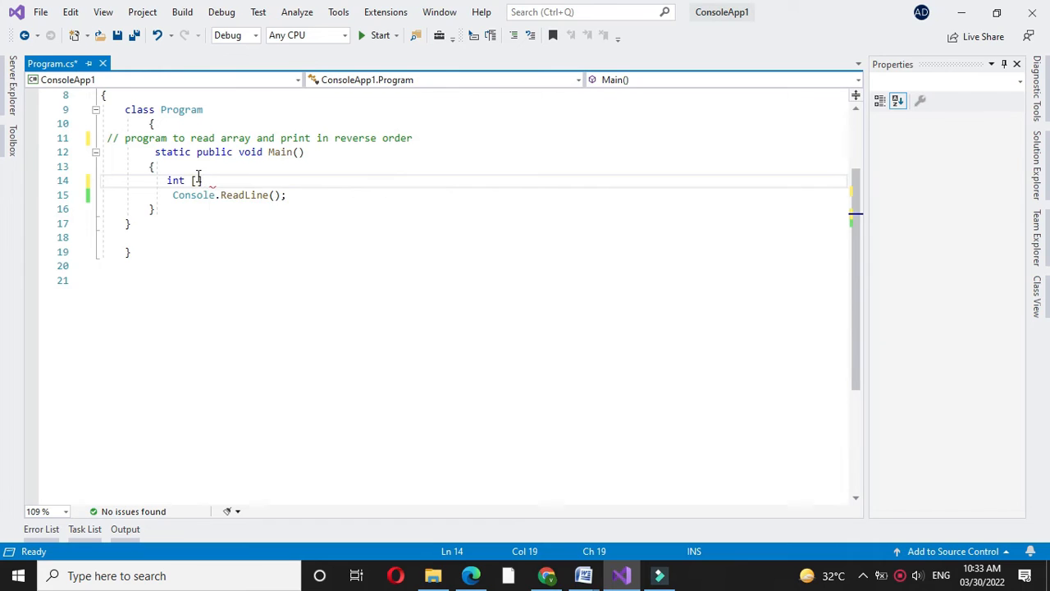
pyautogui.write('num')
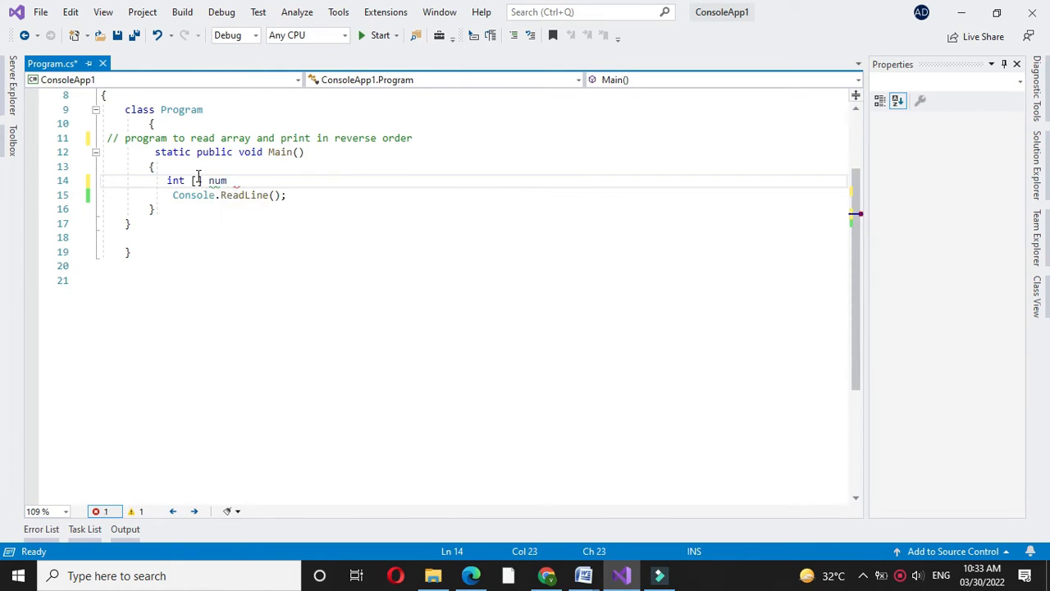
pyautogui.write('=')
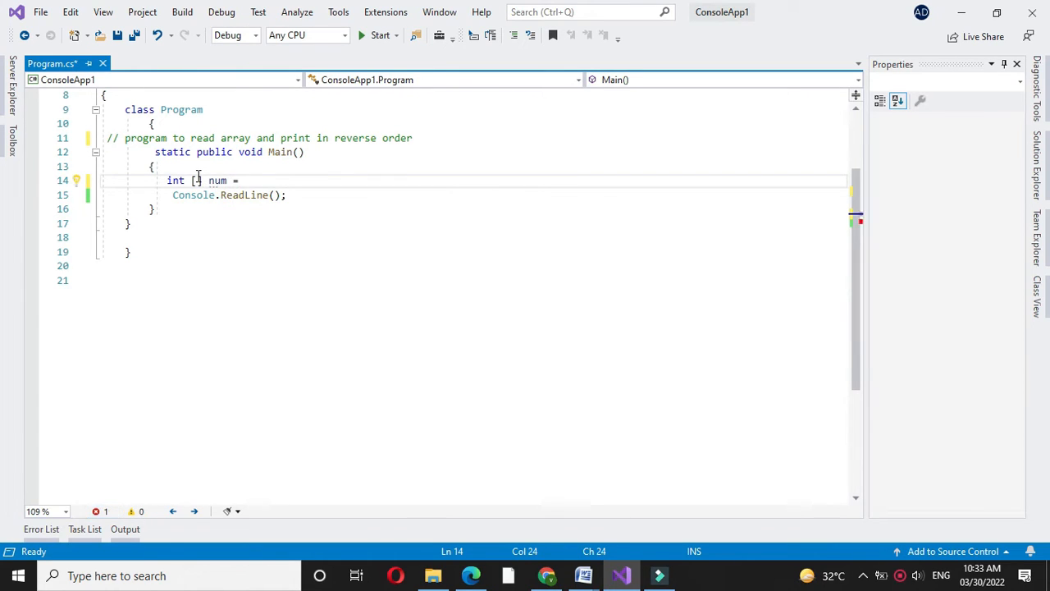
pyautogui.write('new int[5];')
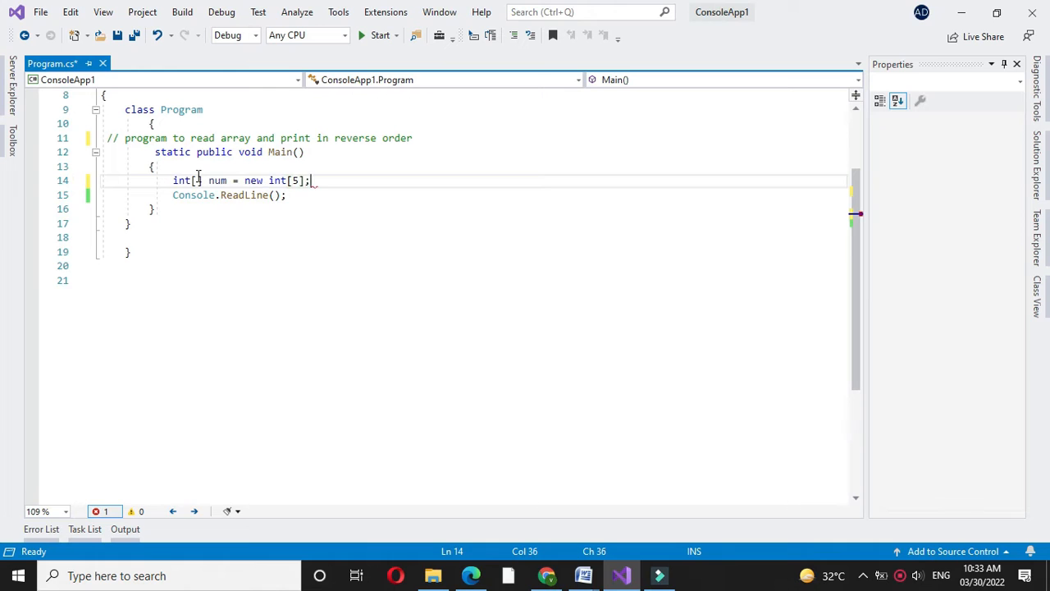
pyautogui.write('cpn')
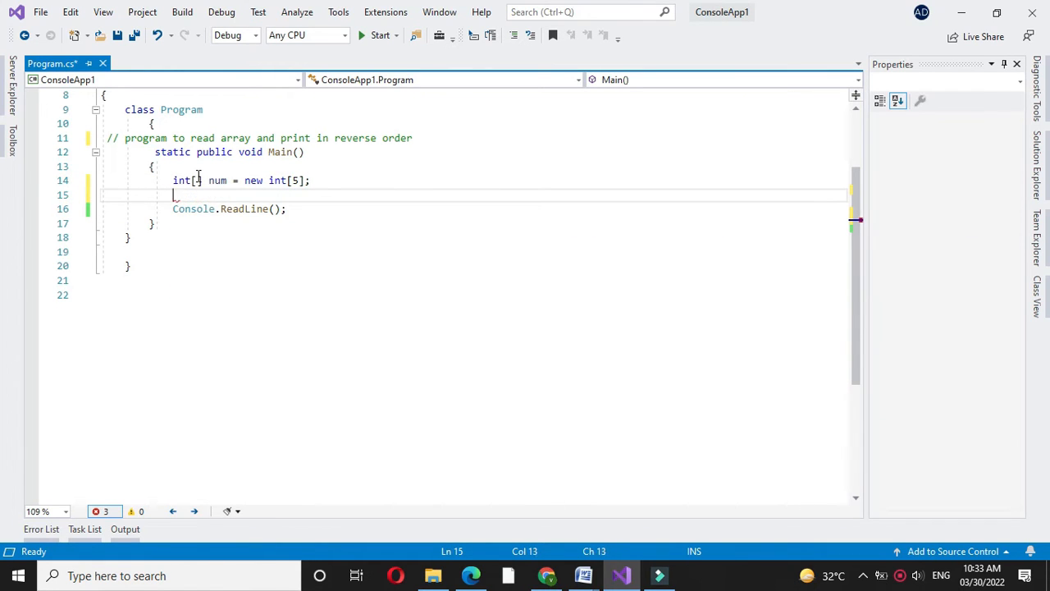
# Add Console.WriteLine("Enter 5 elements of array") and start a for loop below it.
pyautogui.write('Console.WriteLine ("E")')
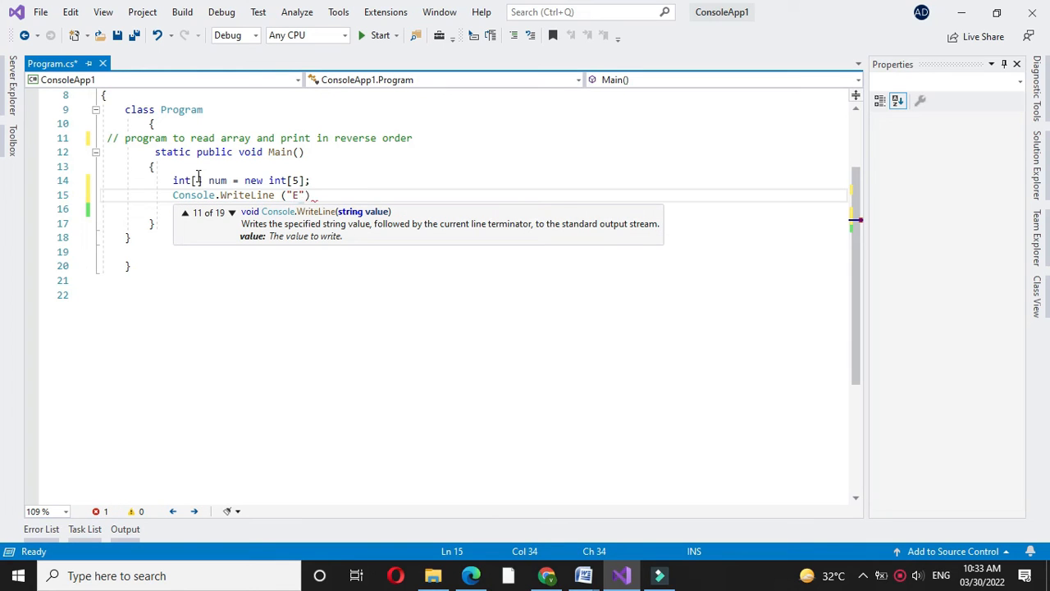
pyautogui.write('nter 5 el')
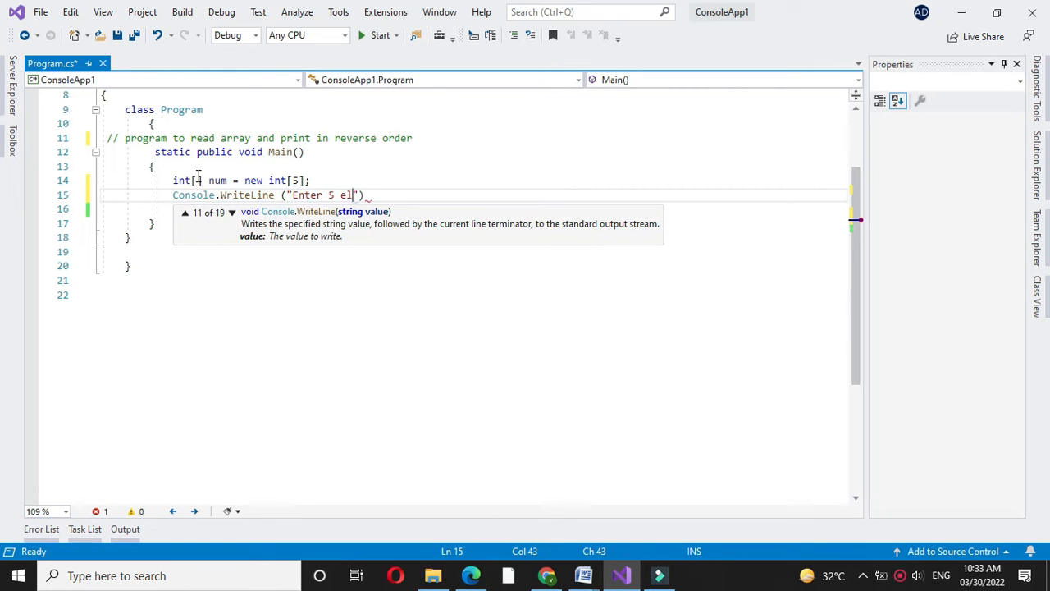
pyautogui.write('ements of array')
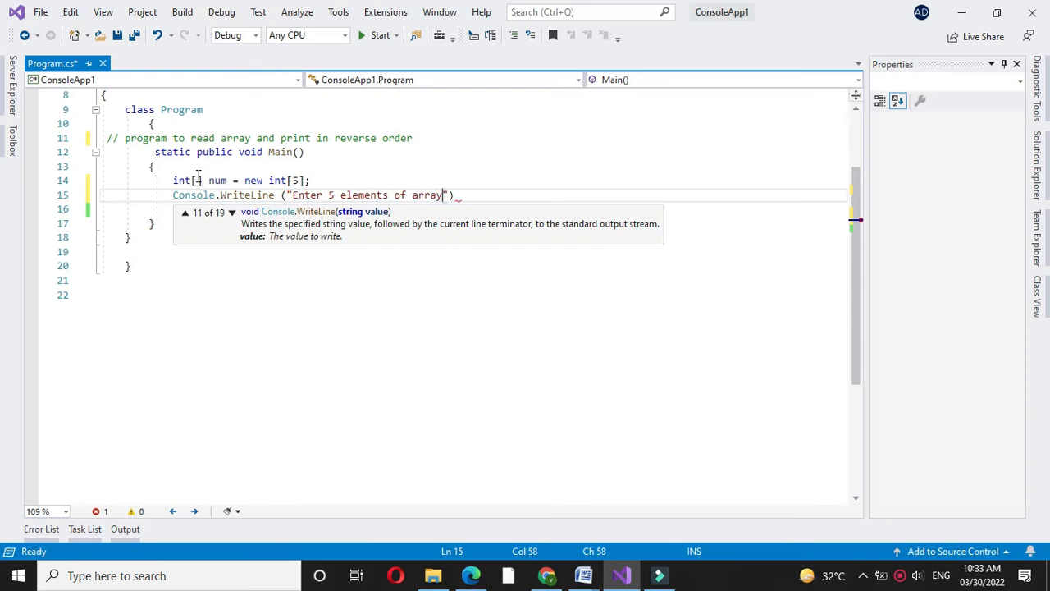
pyautogui.write('for (')
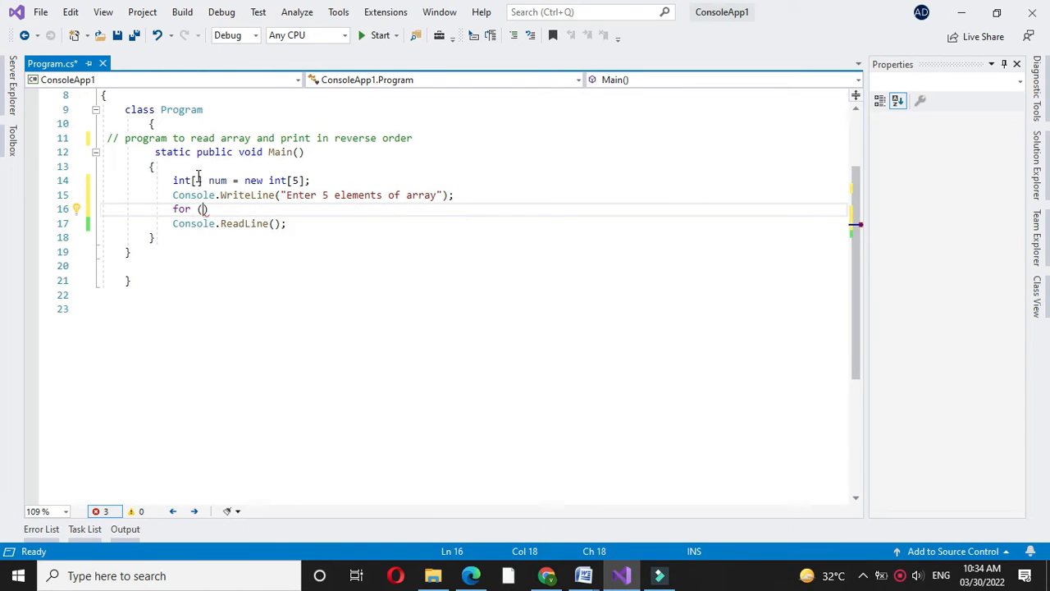
# Write the loop header 'int i=0; i<...' and a Console.Write "Element" prompt inside it.
pyautogui.write('int i')
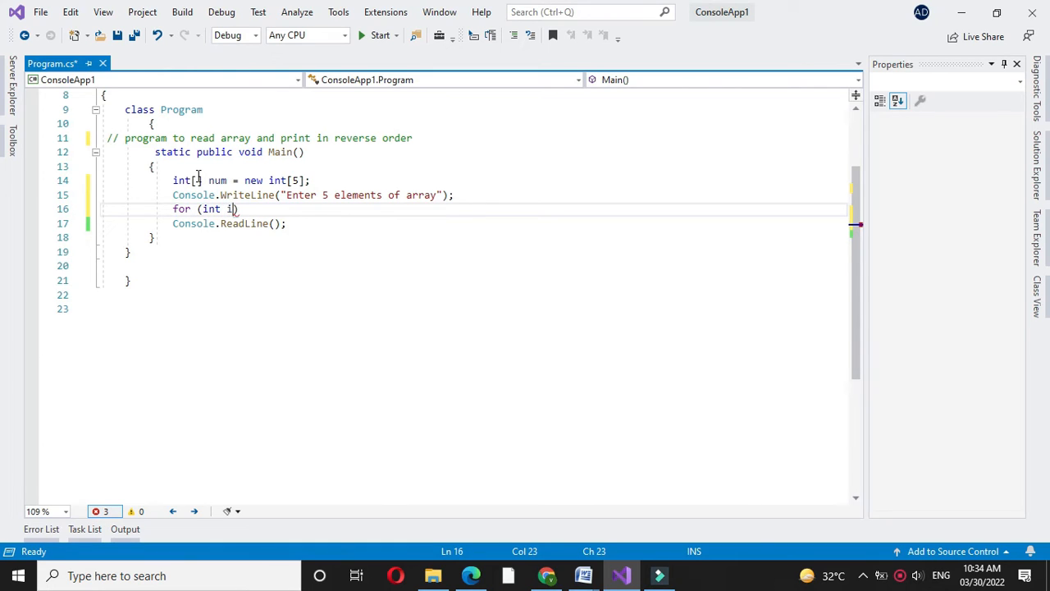
pyautogui.write('=0')
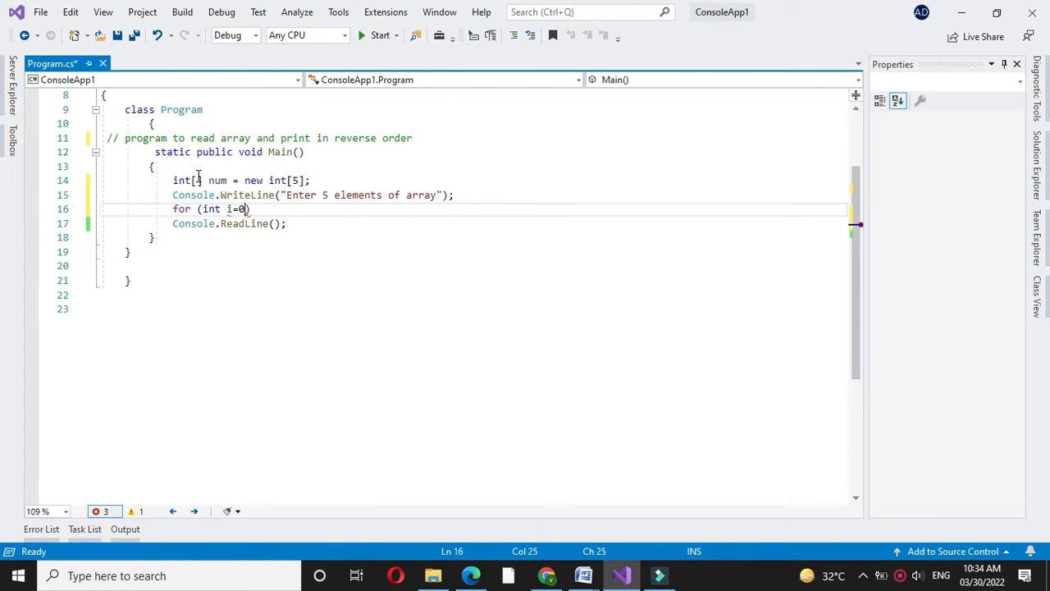
pyautogui.write(';i<5;i+')
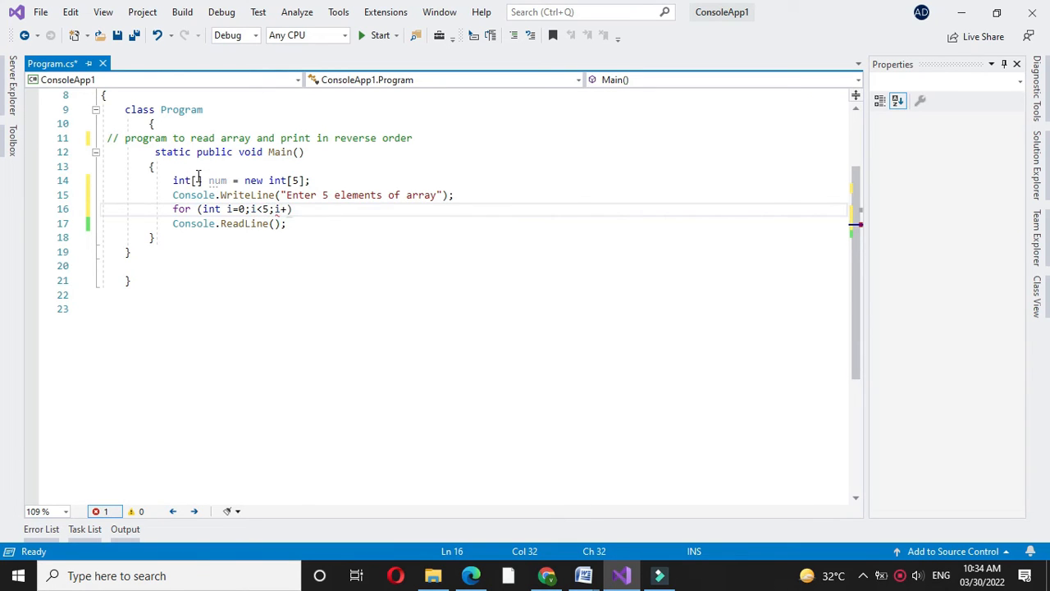
pyautogui.write('cons')
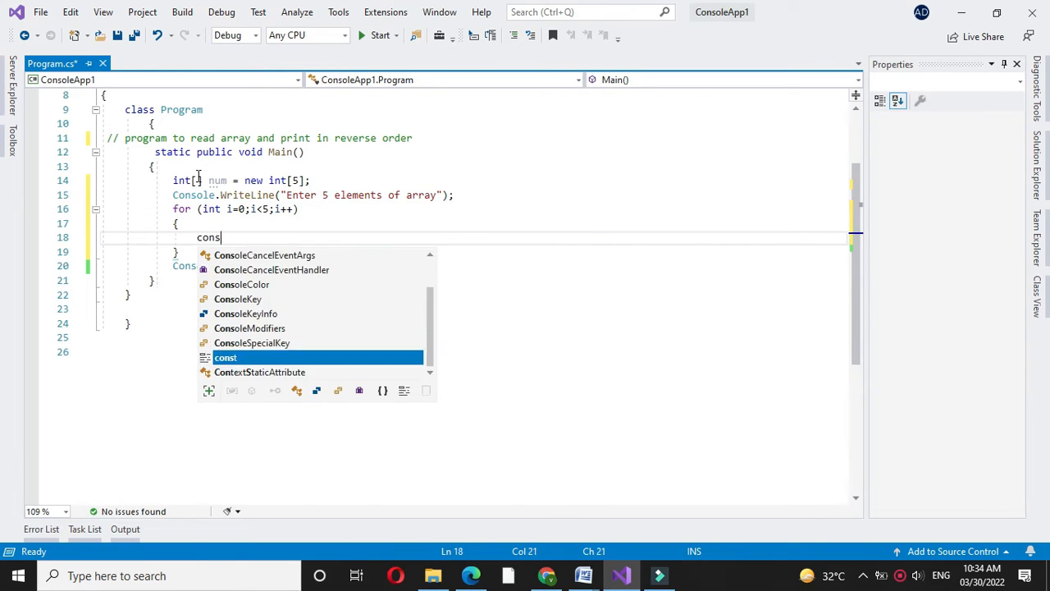
pyautogui.write('ole.wr')
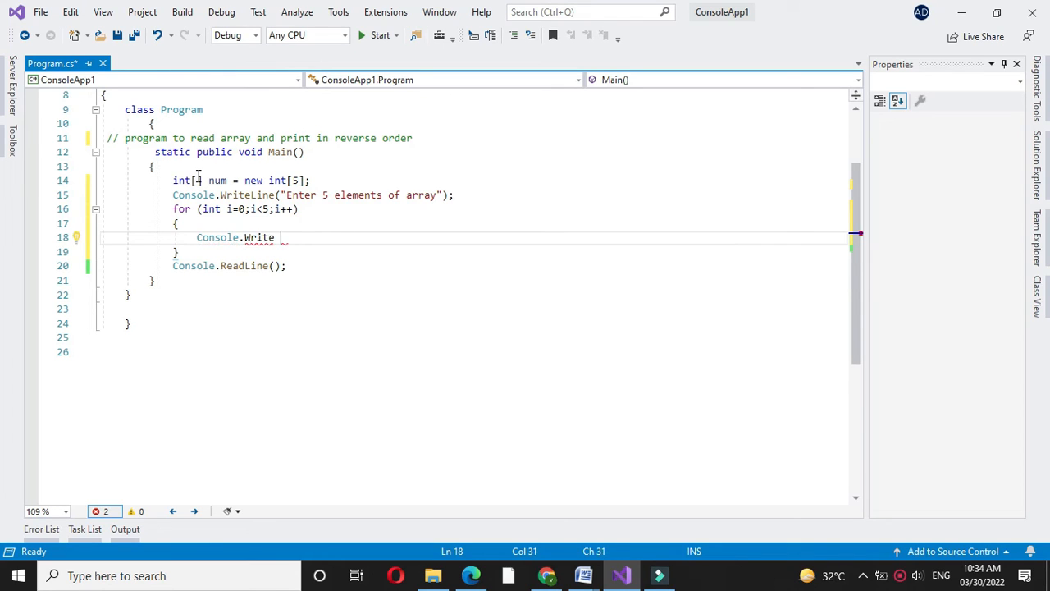
pyautogui.write('("Elem")')
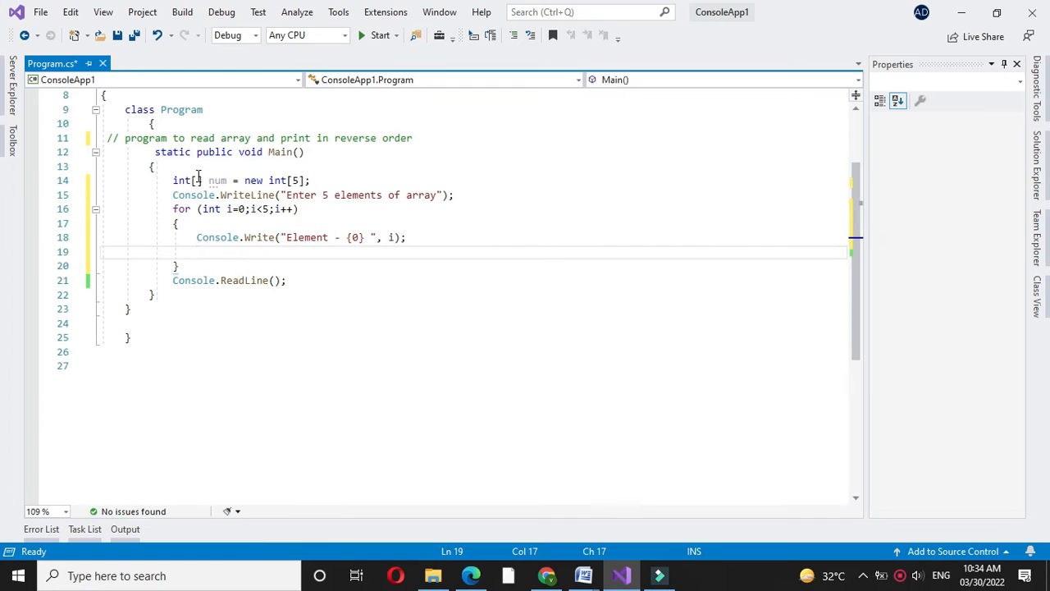
# Store each input with num[i] = Convert.ToInt32(Console.ReadLine()), then print the reverse-order heading.
pyautogui.write('nu')
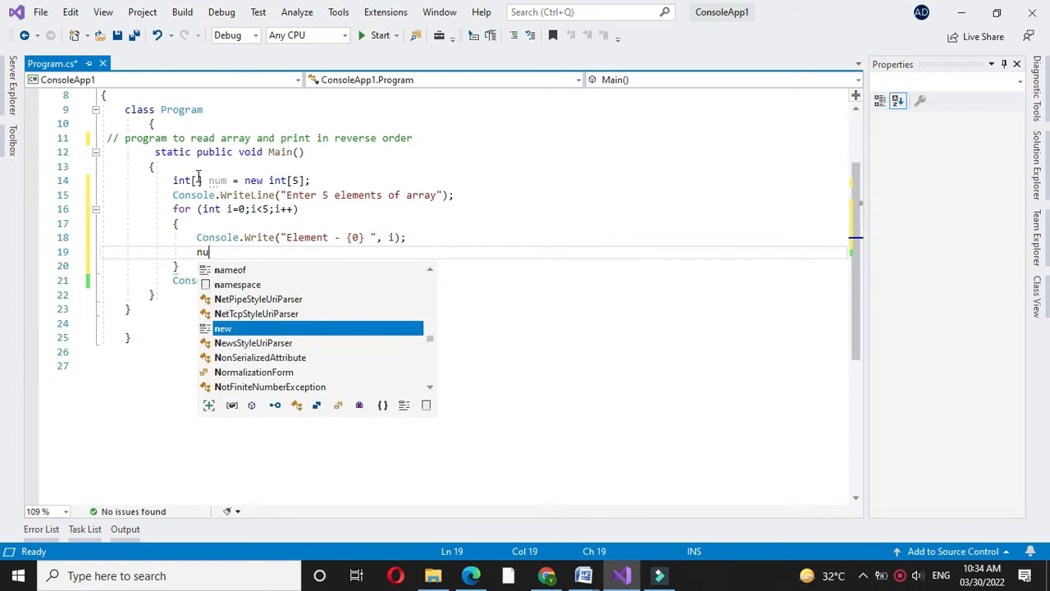
pyautogui.write('m[i]=')
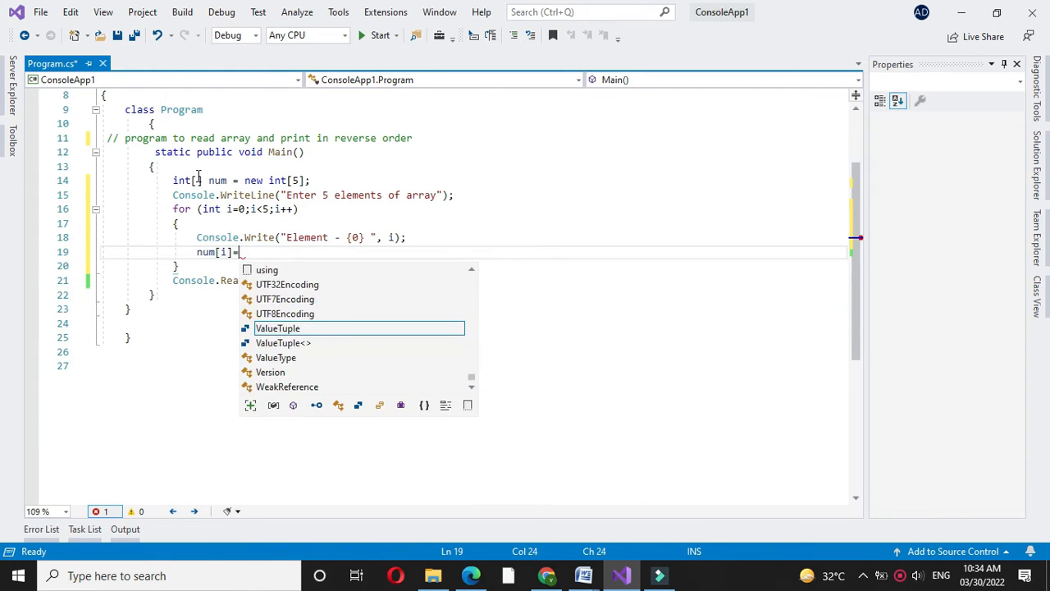
pyautogui.write('Convert.toin')
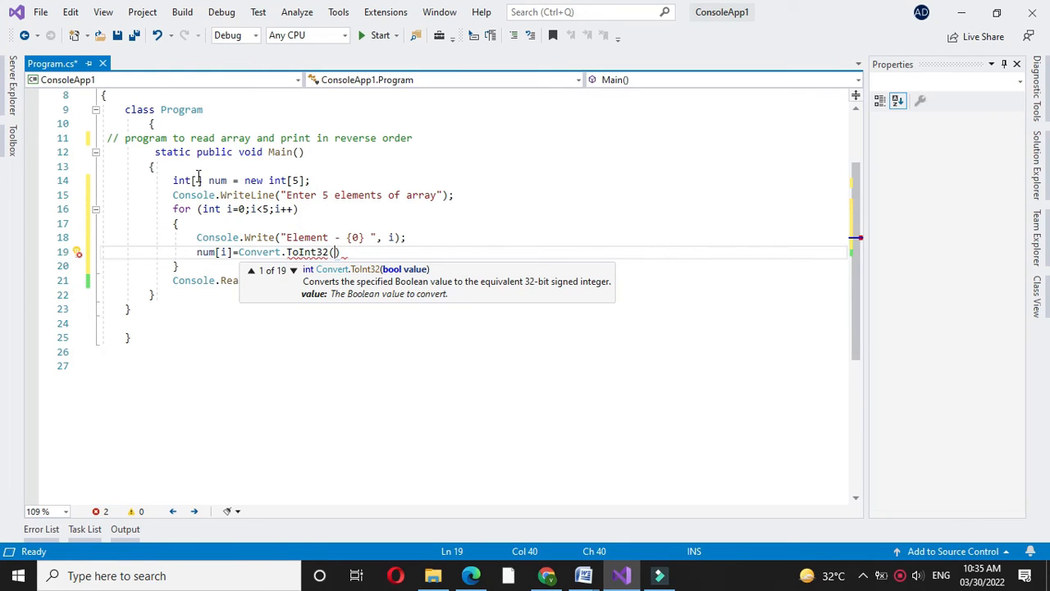
pyautogui.write('Console.re')
pyautogui.write('Console.WriteLine("Array in Reverse order");')
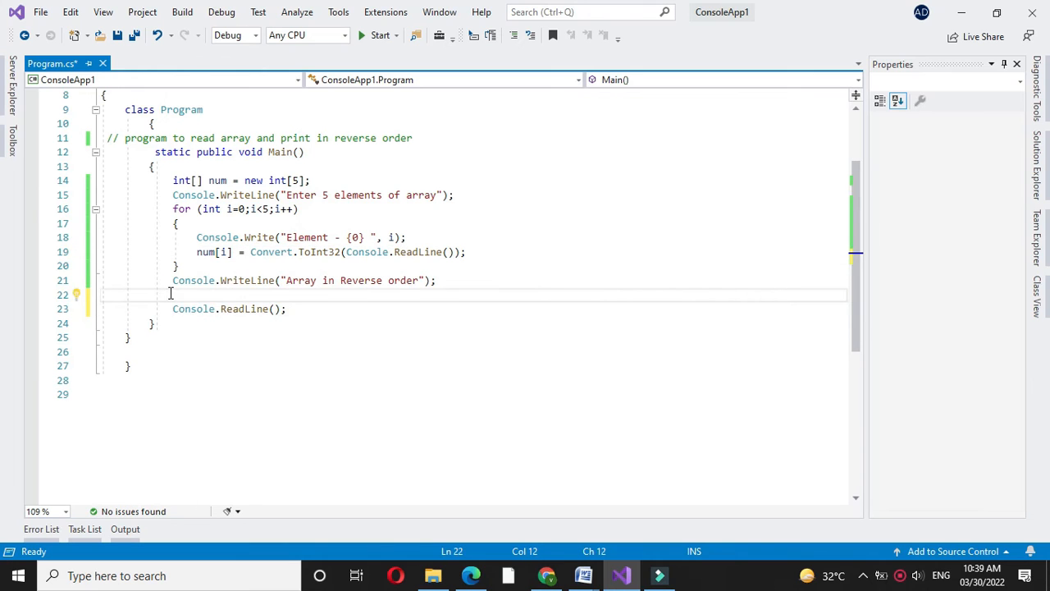
# Add 'for (int i=num.Length-1;i>=0;i--)' printing num[i] with Console.WriteLine, and save.
pyautogui.write('for (int i=num.Length')
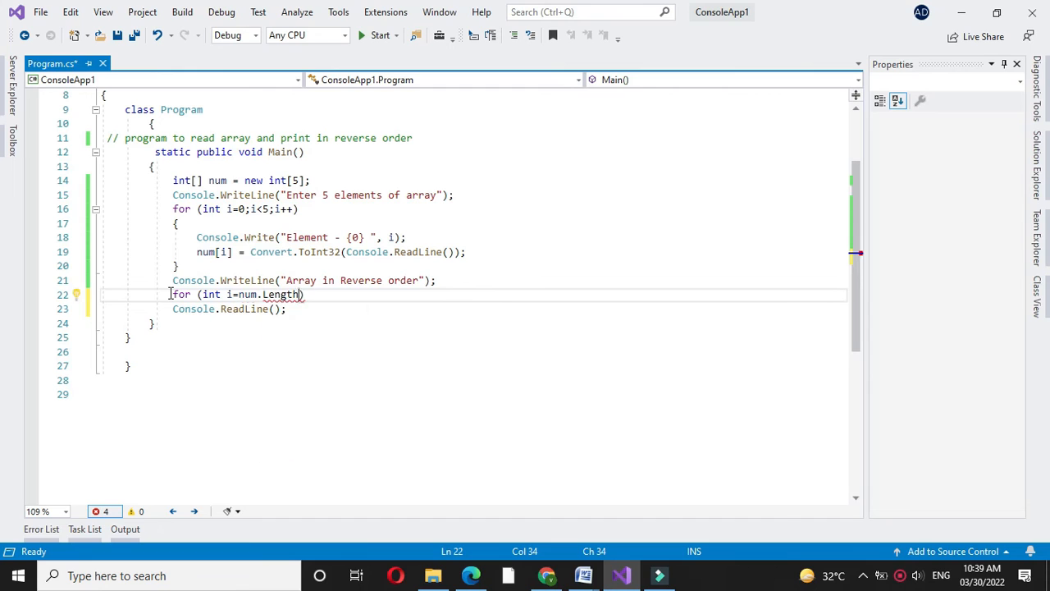
pyautogui.write('-1')
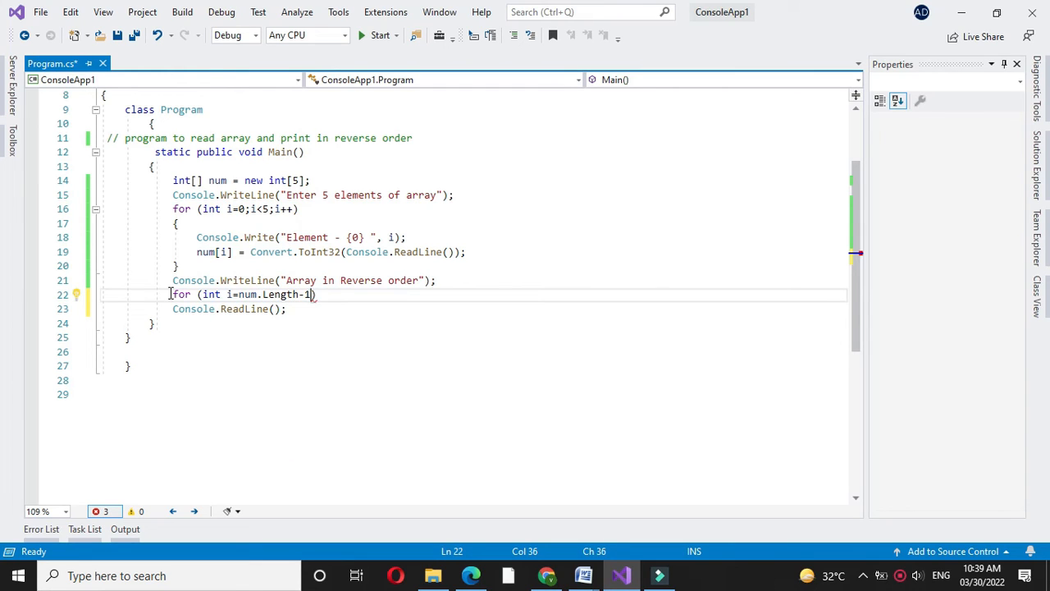
pyautogui.write(';i>=0;i--')
pyautogui.write('{')
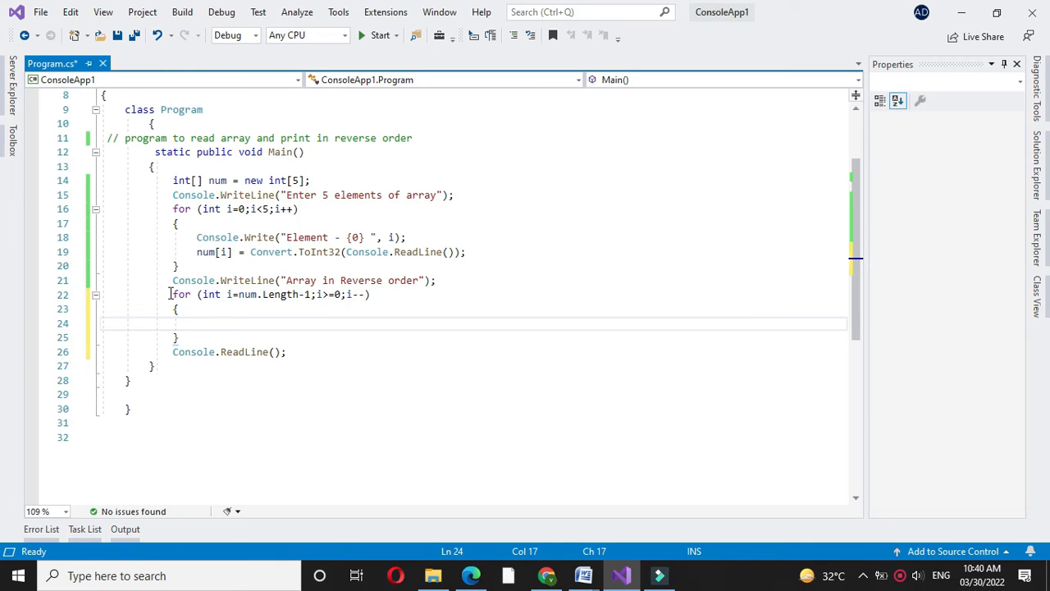
pyautogui.write('Console.wr')
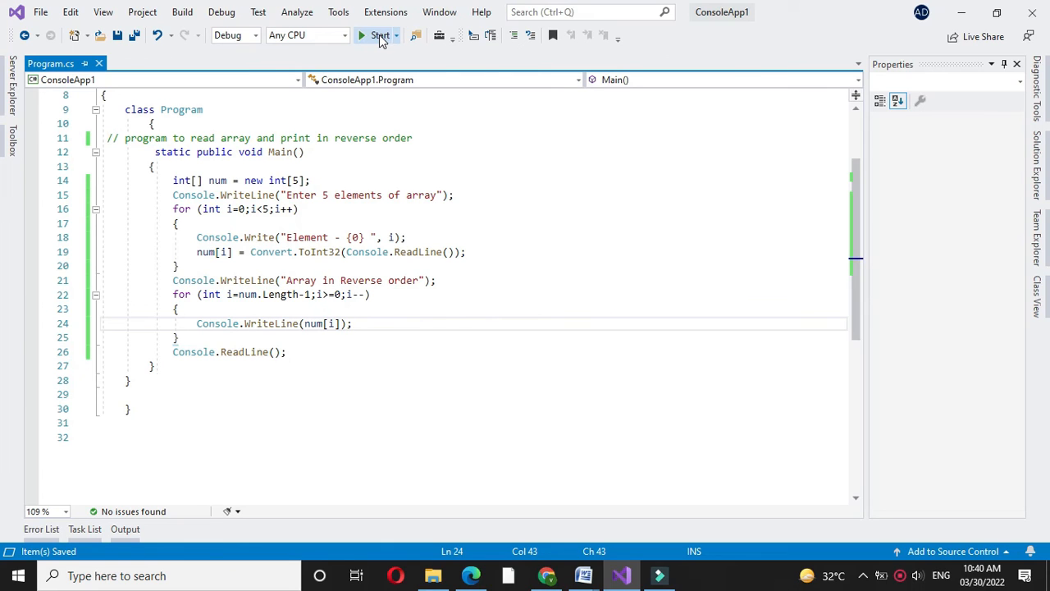
# Run the program and enter 6, 4, 2, 9, 8 to get 8, 9, 2, 4, 6.
pyautogui.click(378, 35)
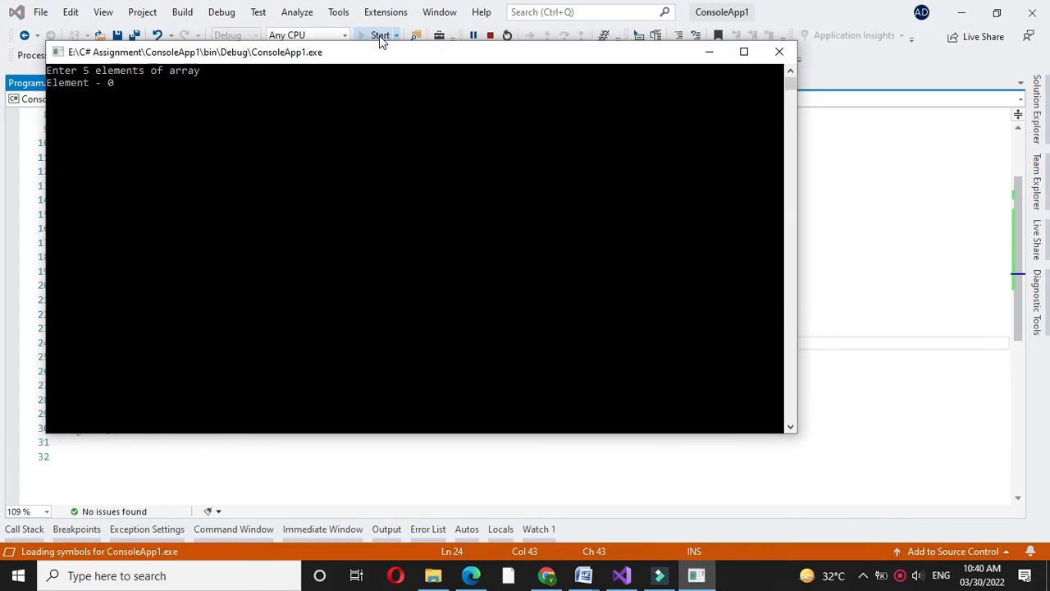
pyautogui.write('6')
pyautogui.write('4')
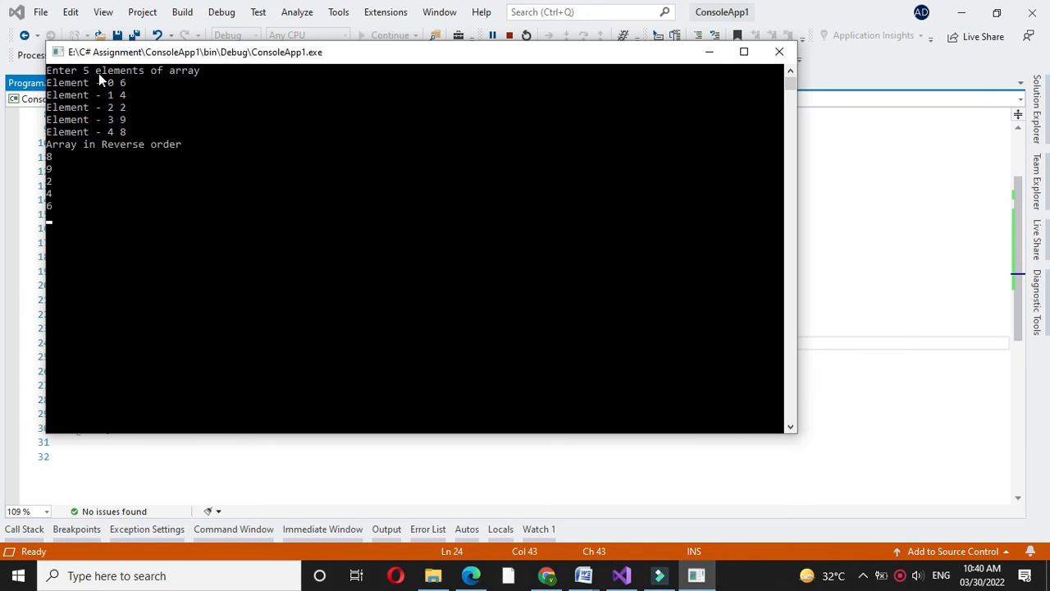
pyautogui.moveTo(139, 154)
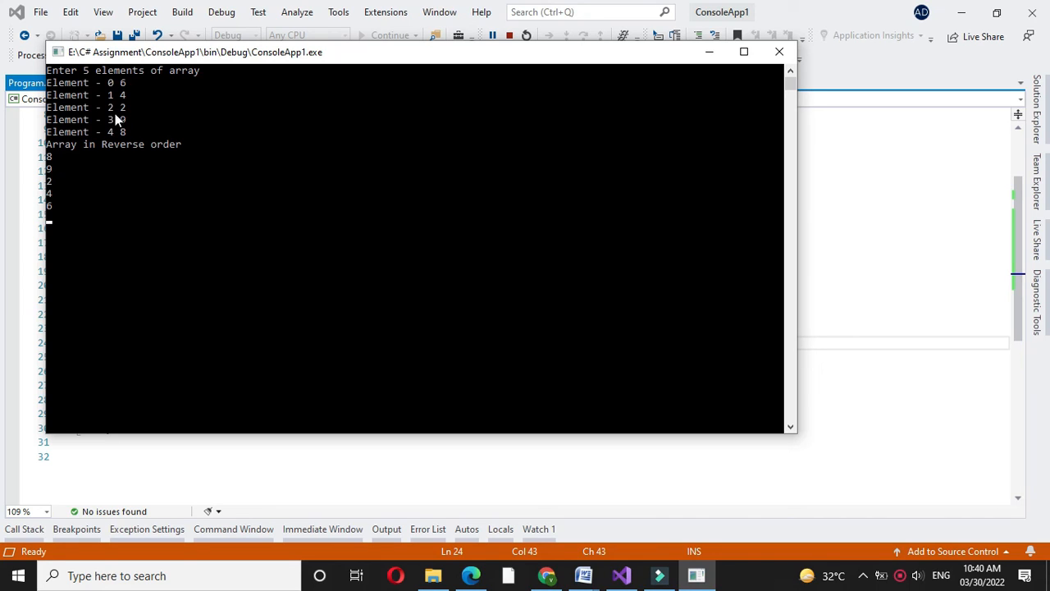
pyautogui.moveTo(134, 125)
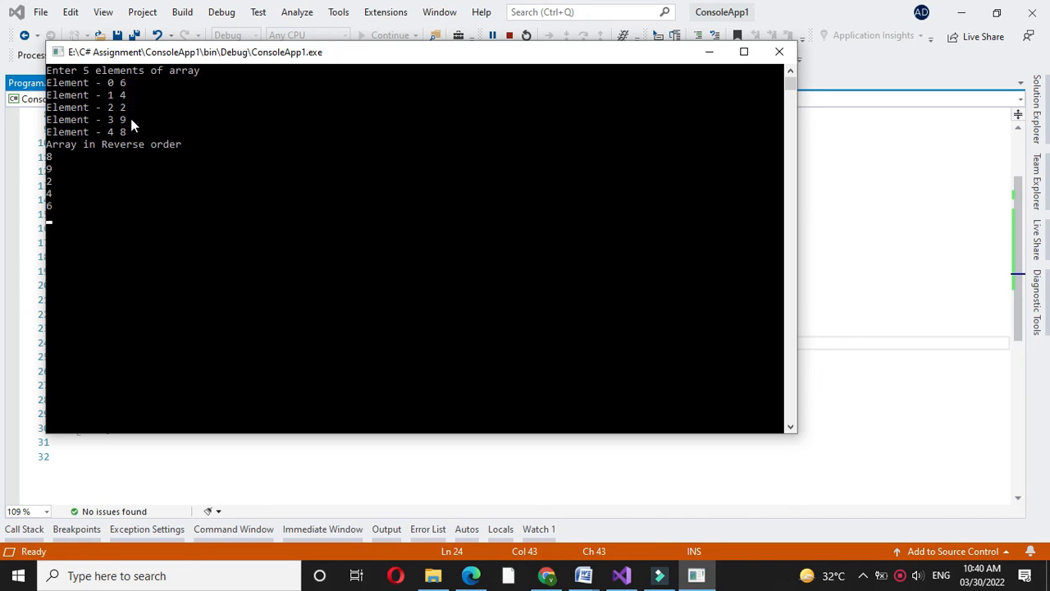
pyautogui.moveTo(62, 197)
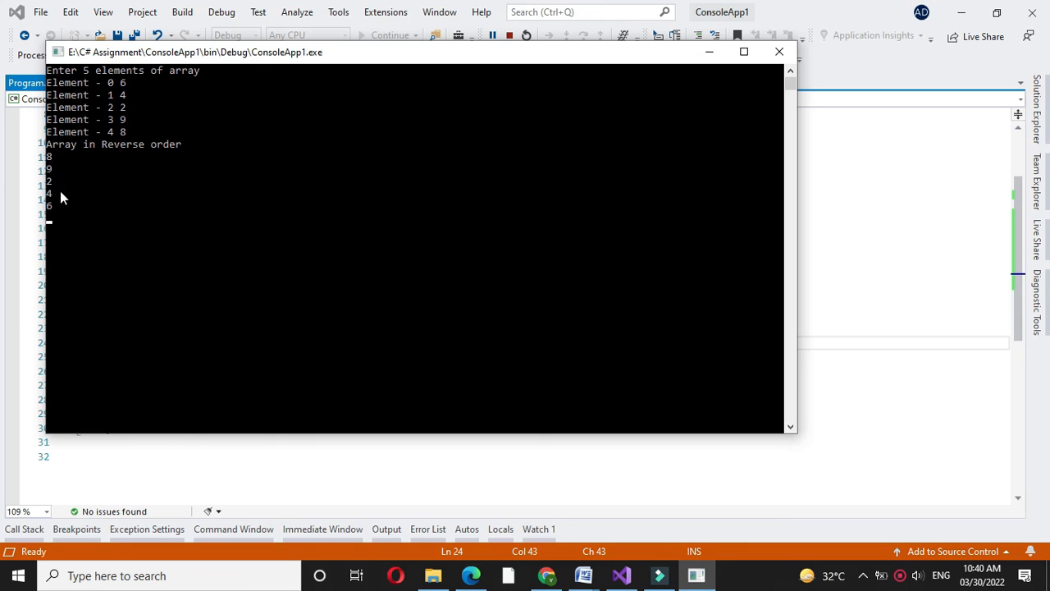